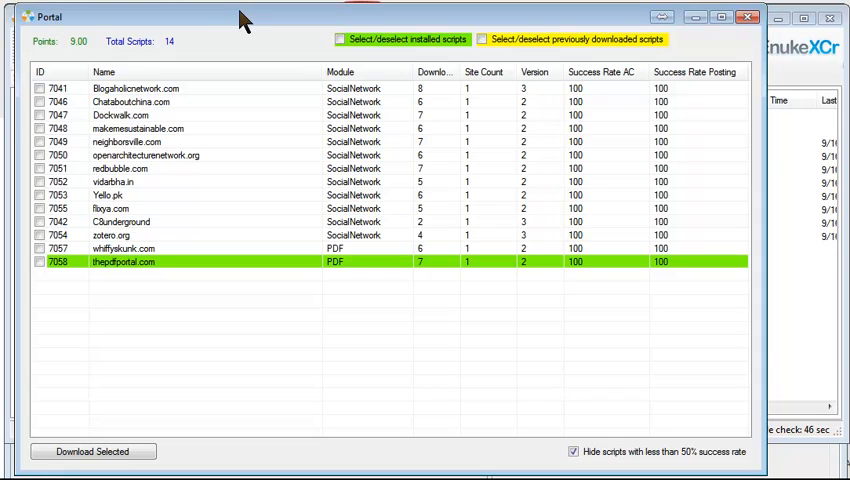
mouse_move(60, 62)
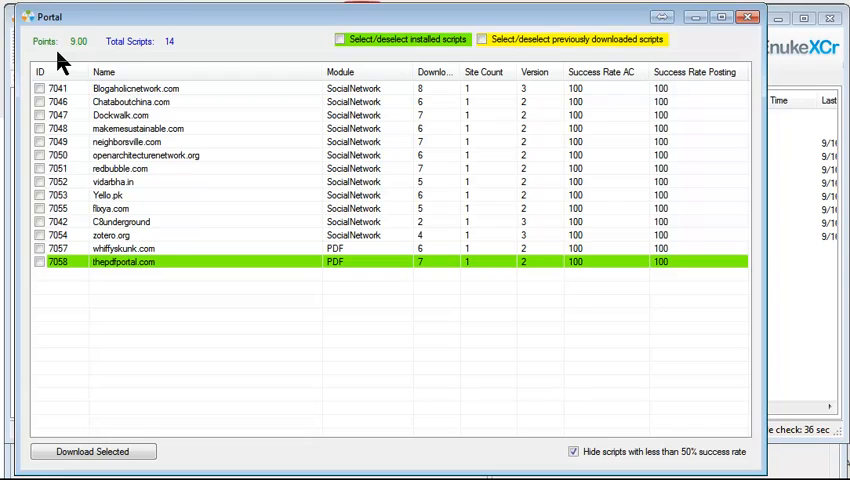
mouse_move(305, 185)
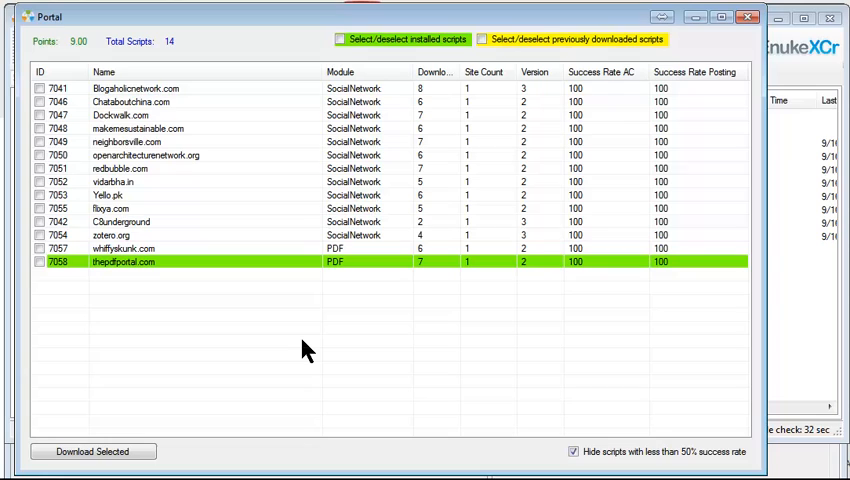
mouse_move(300, 362)
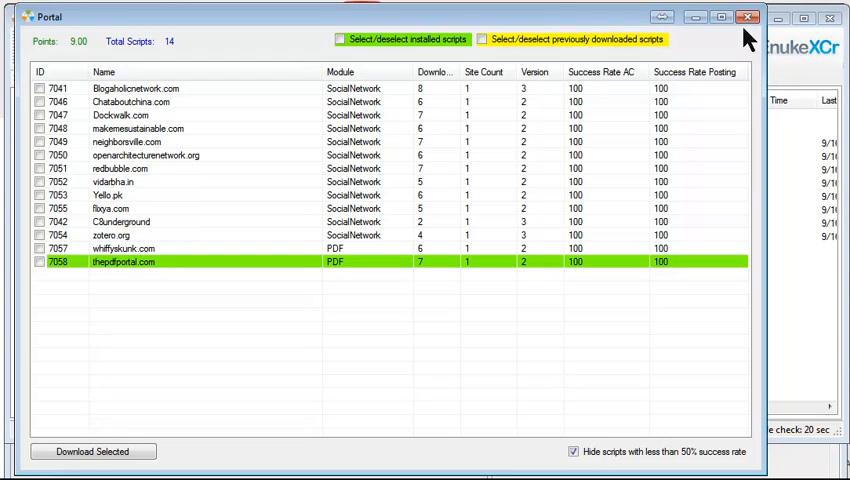
Close the Portal script list and open the Turbo Wizard campaign setup form
left_click(748, 17)
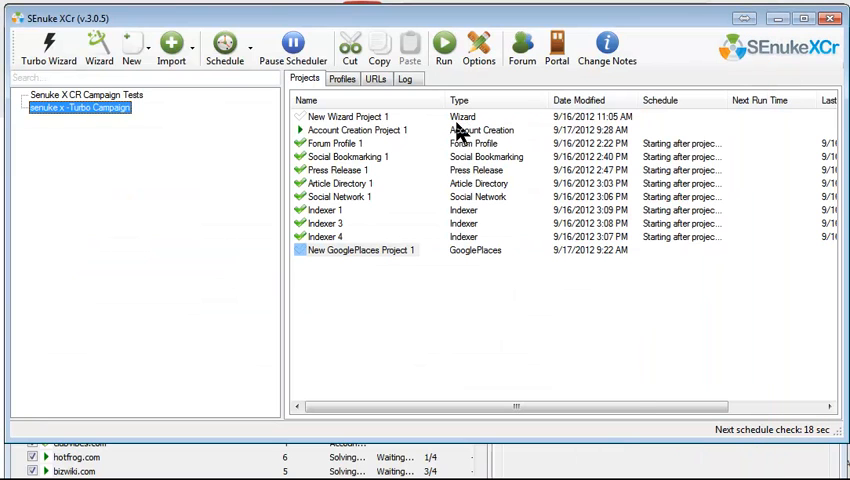
mouse_move(248, 253)
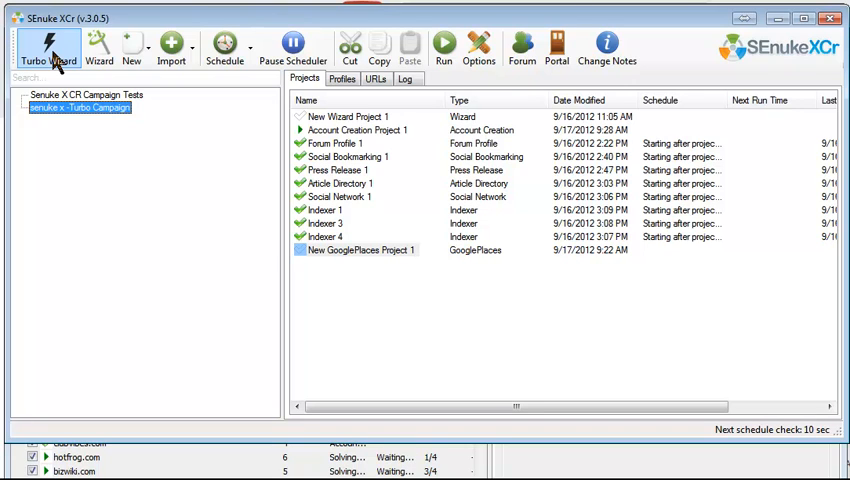
left_click(47, 47)
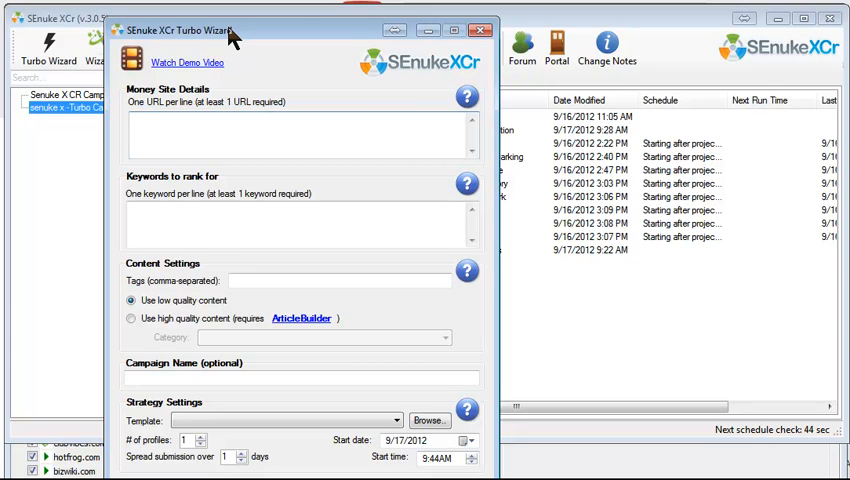
Move the Turbo Wizard form, then dismiss it without creating a campaign
left_click(295, 120)
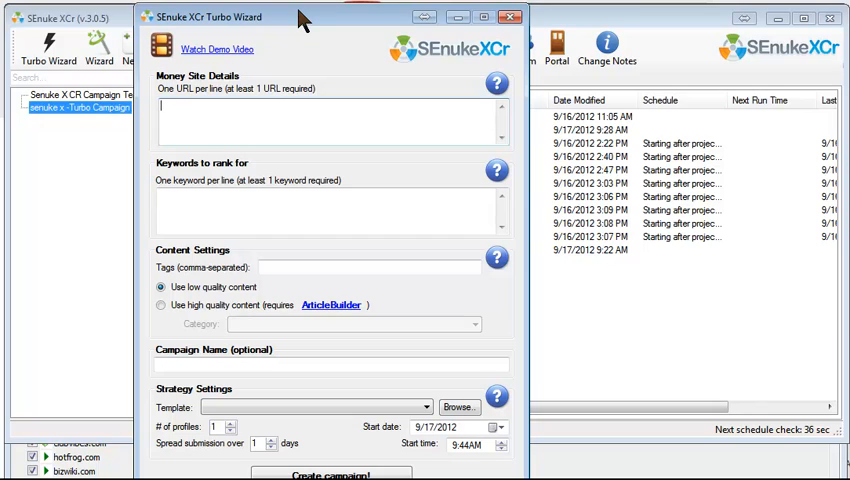
mouse_move(335, 25)
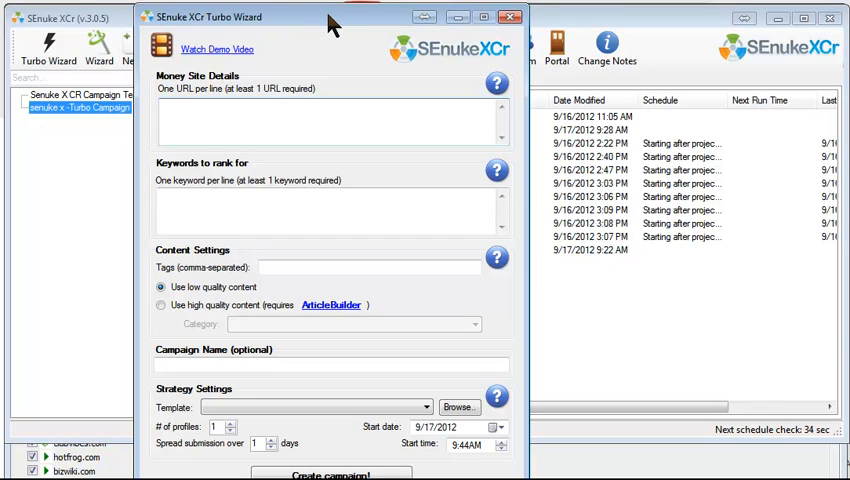
mouse_move(511, 18)
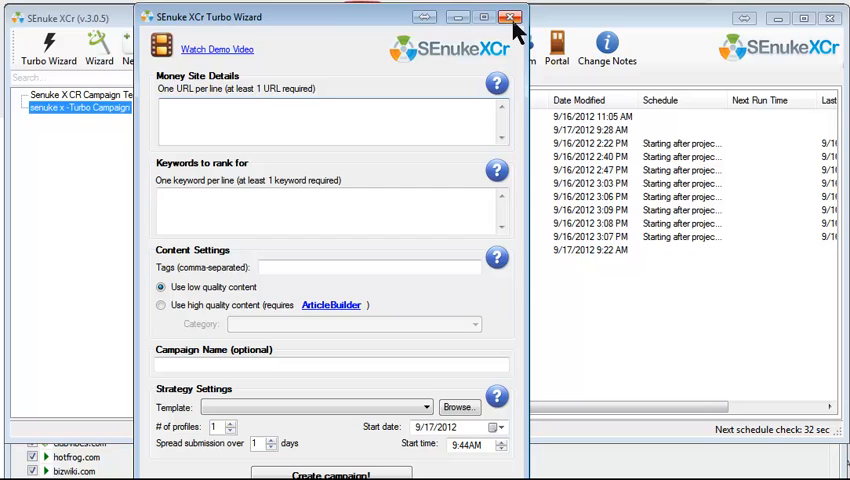
left_click(511, 18)
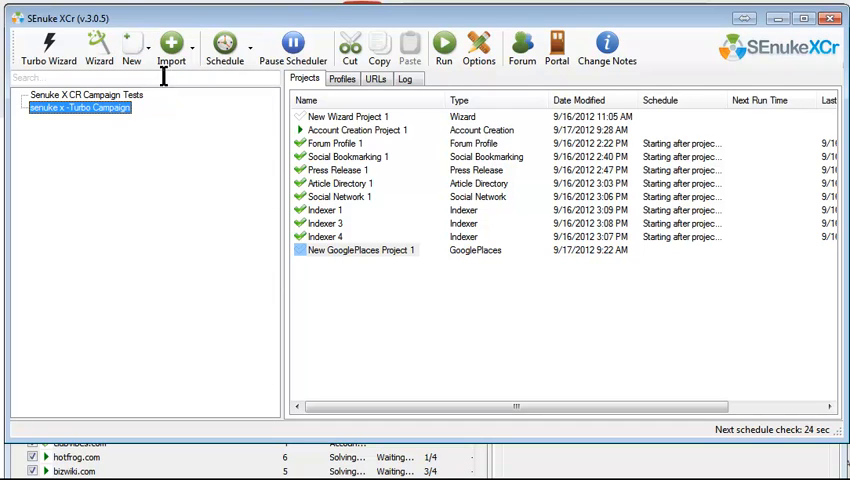
Open the New dropdown listing project types from Campaign to Rss Url List
left_click(131, 47)
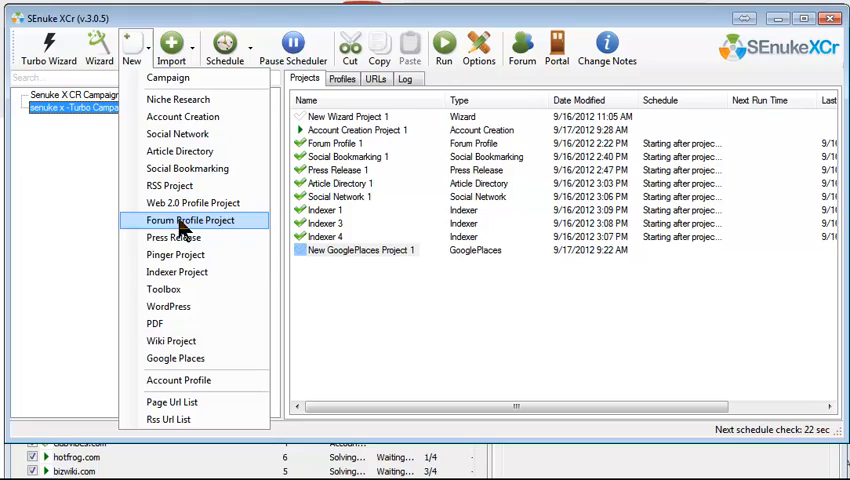
mouse_move(167, 306)
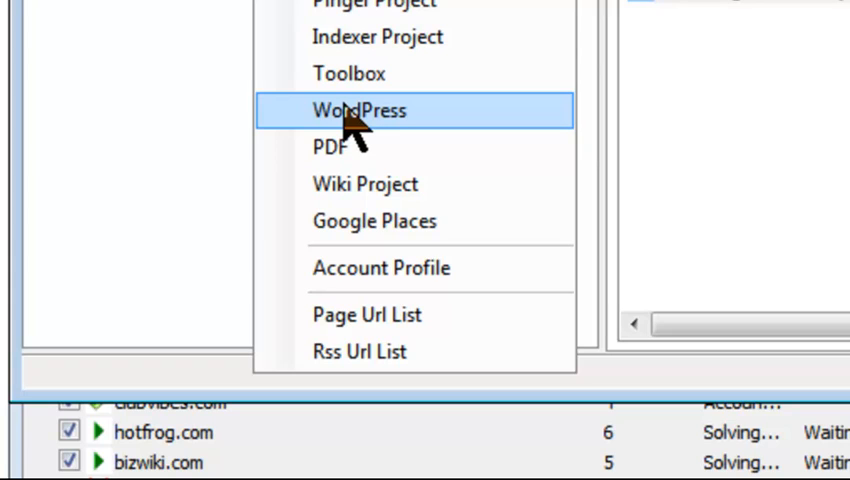
mouse_move(500, 45)
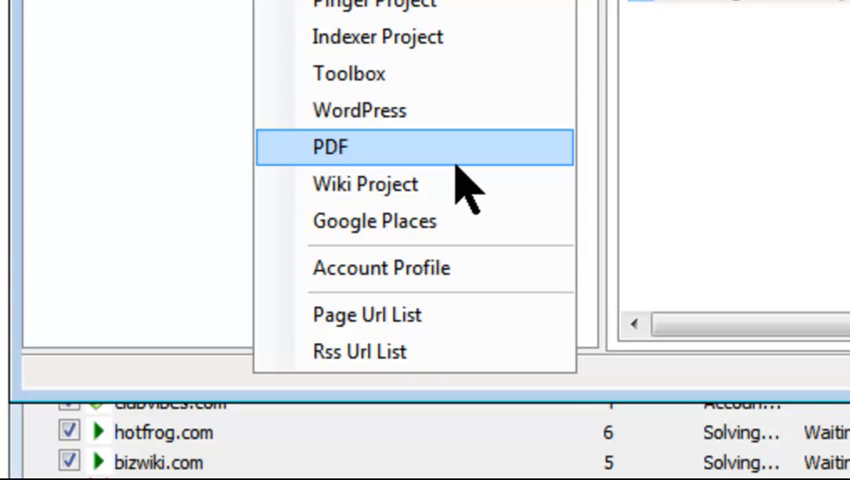
mouse_move(715, 160)
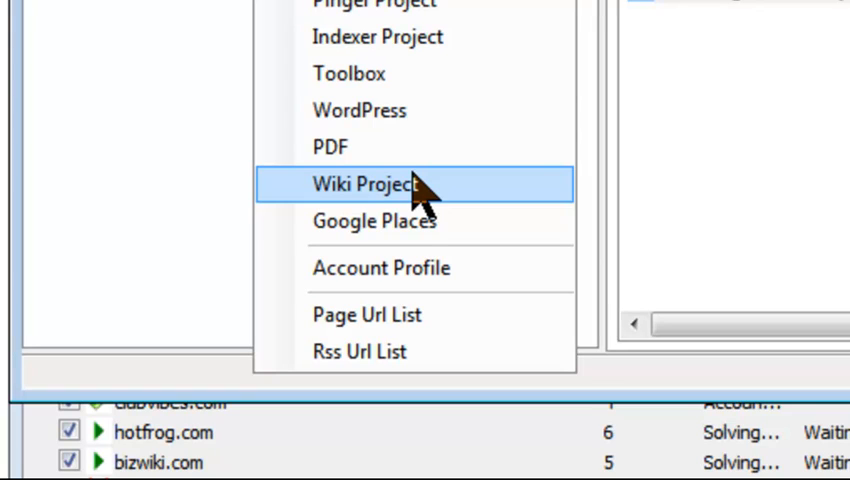
mouse_move(420, 221)
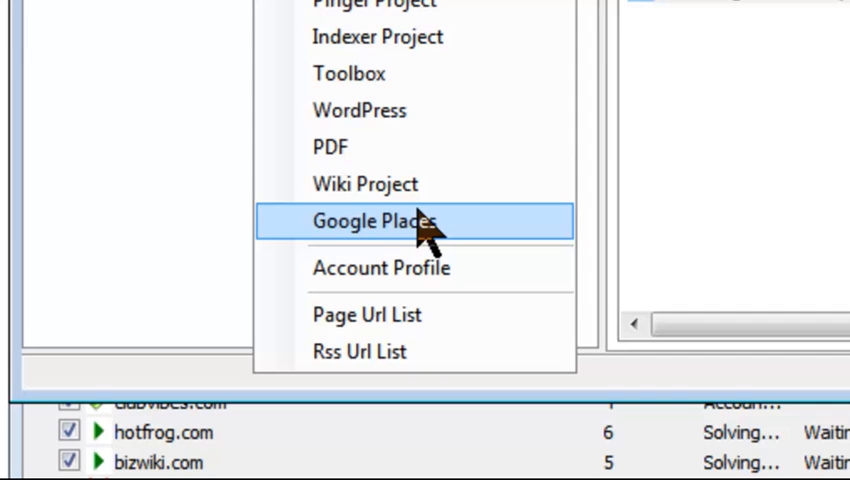
left_click(365, 221)
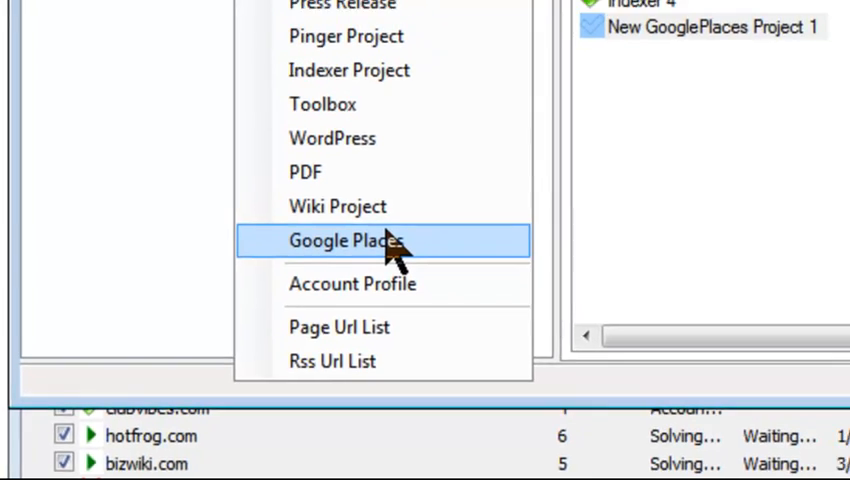